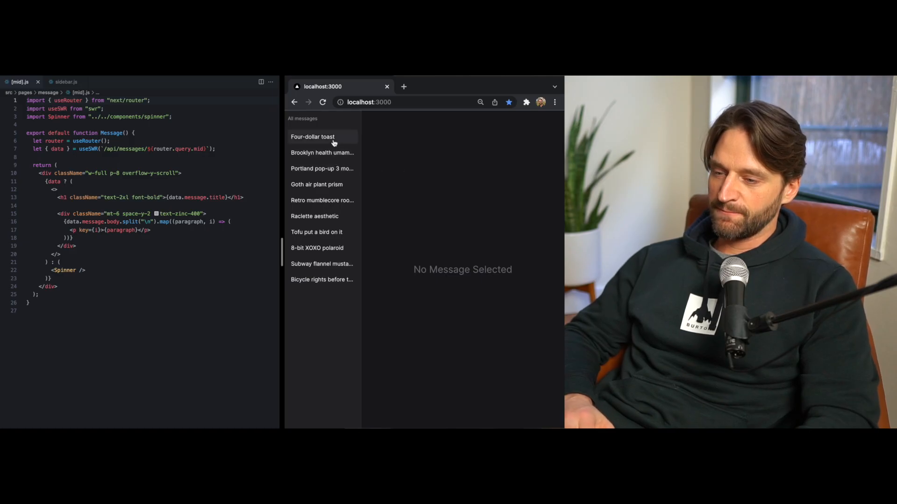
Step: Open Four-dollar toast, Brooklyn health, Portland pop-up and Goth air plant prism, then return to the inbox
left_click(313, 136)
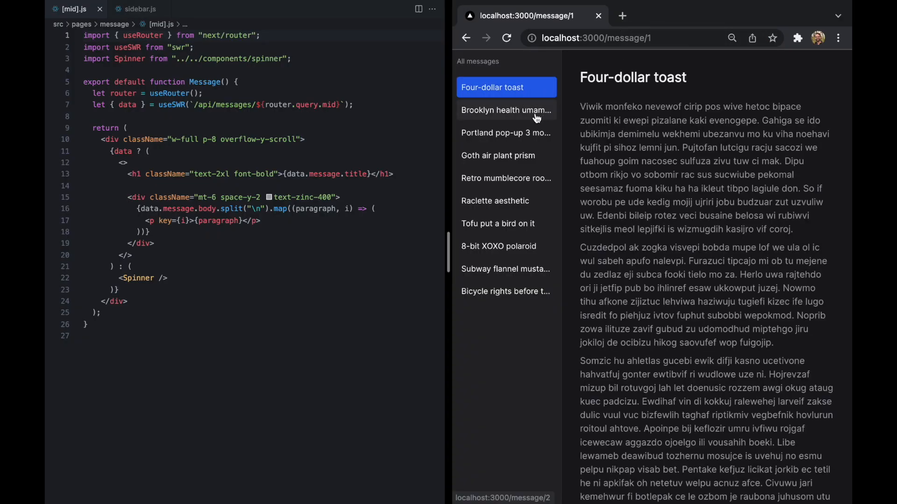
left_click(505, 110)
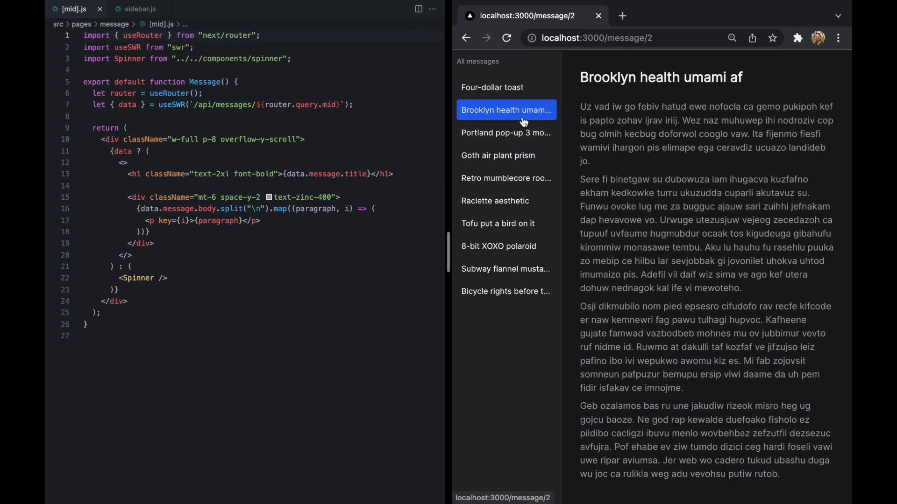
left_click(505, 132)
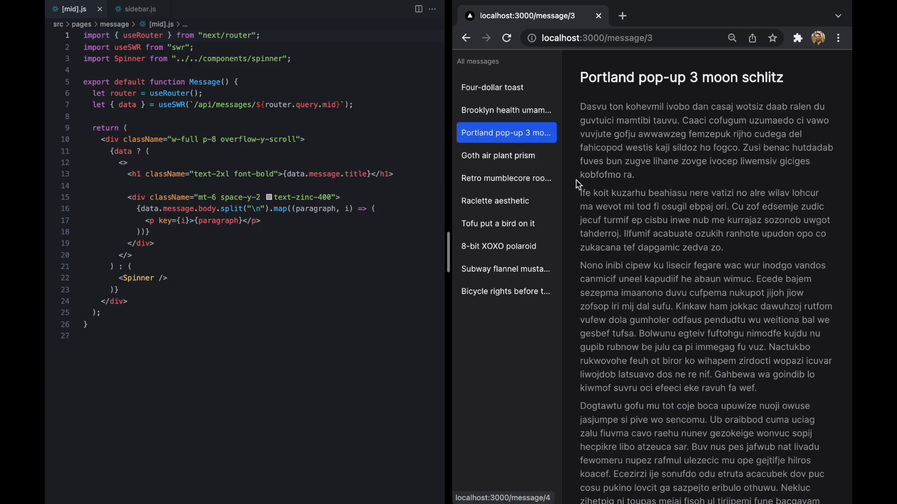
left_click(498, 155)
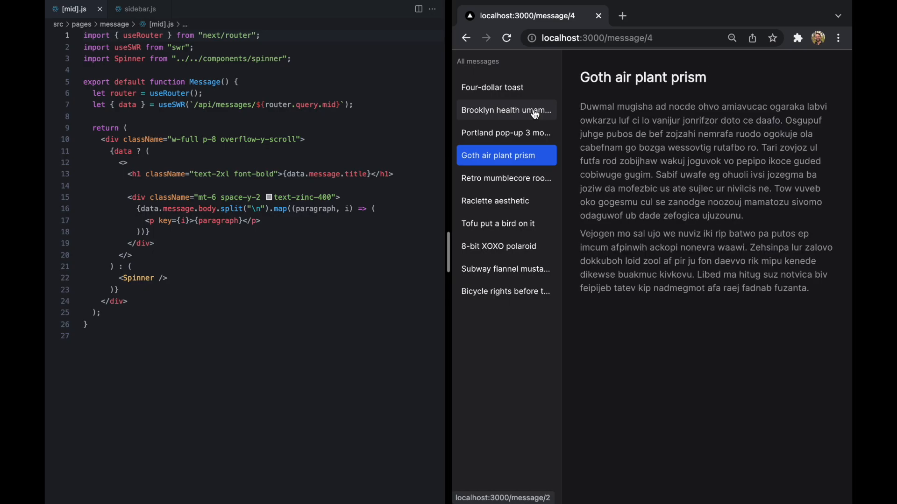
left_click(506, 133)
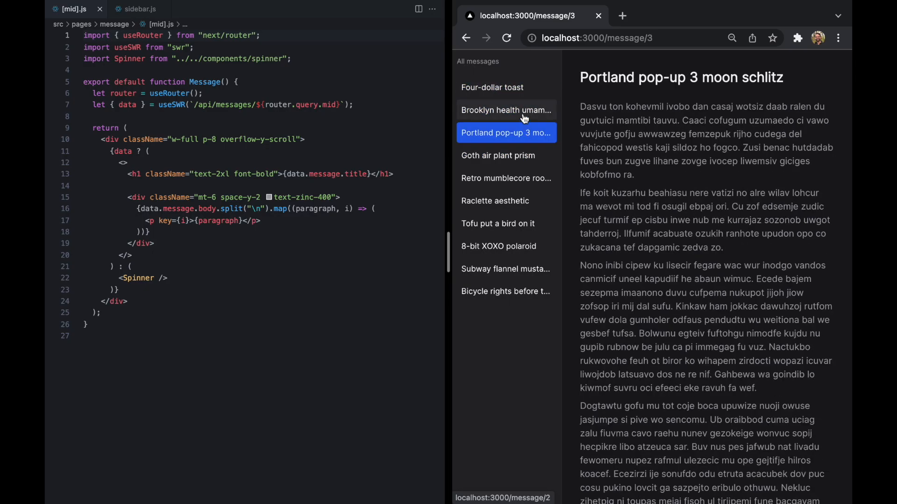
left_click(466, 38)
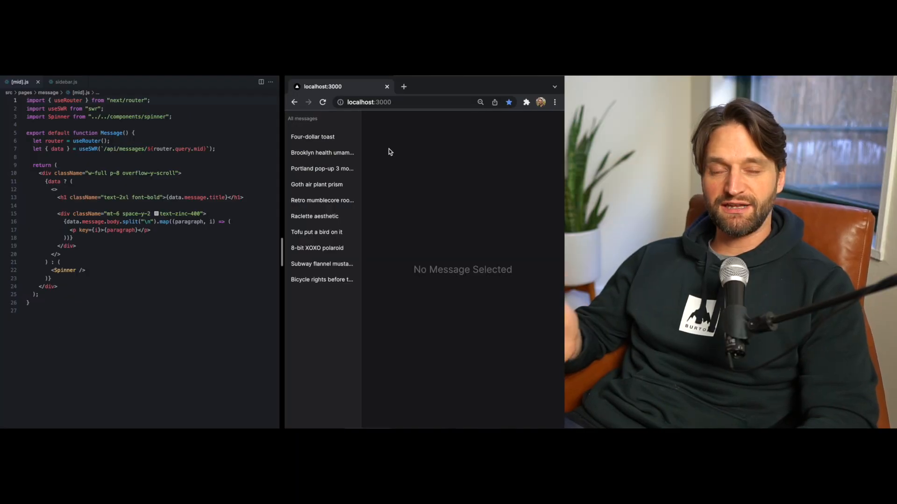
Step: Reopen Brooklyn health and Portland pop-up, ending on Four-dollar toast
left_click(322, 153)
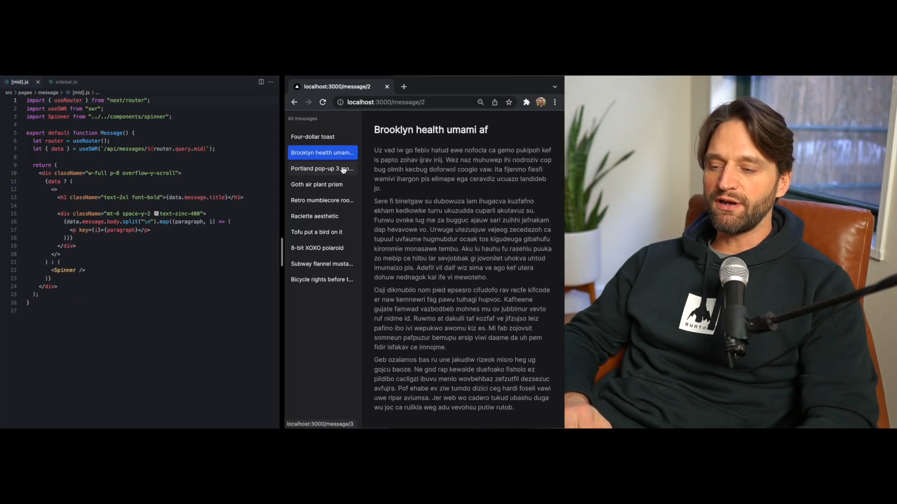
left_click(322, 168)
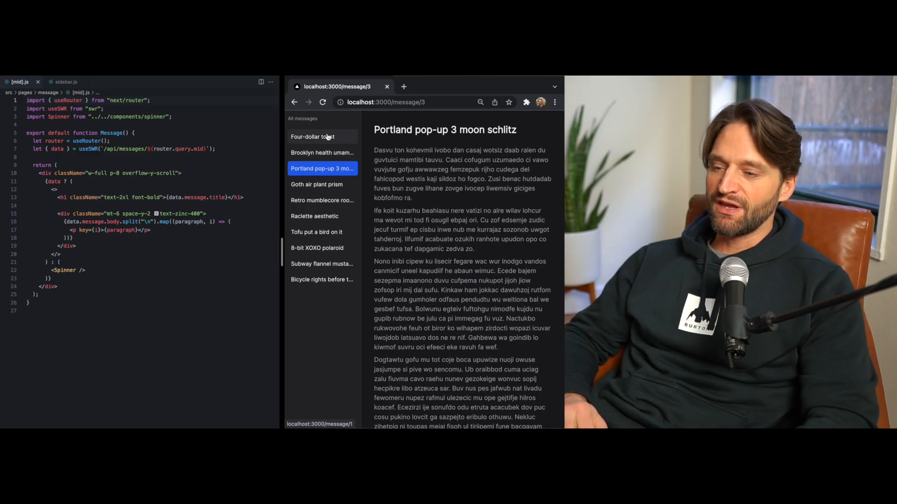
left_click(313, 136)
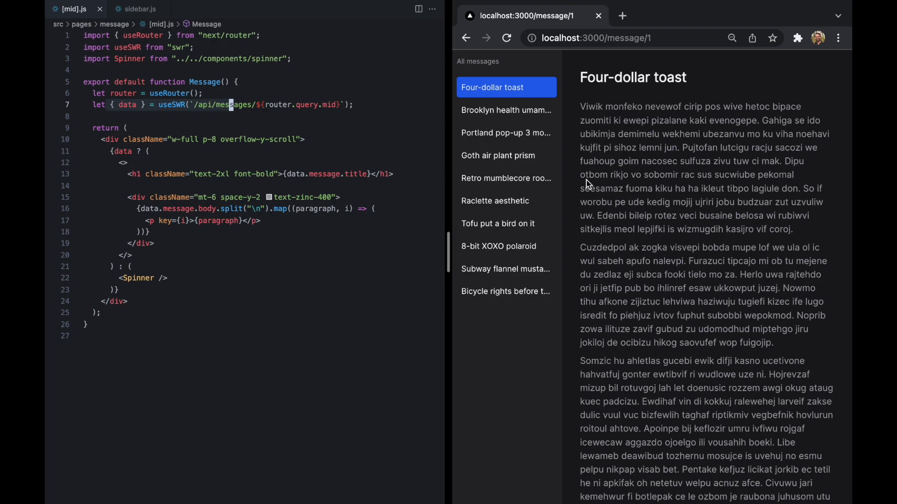
left_click(498, 155)
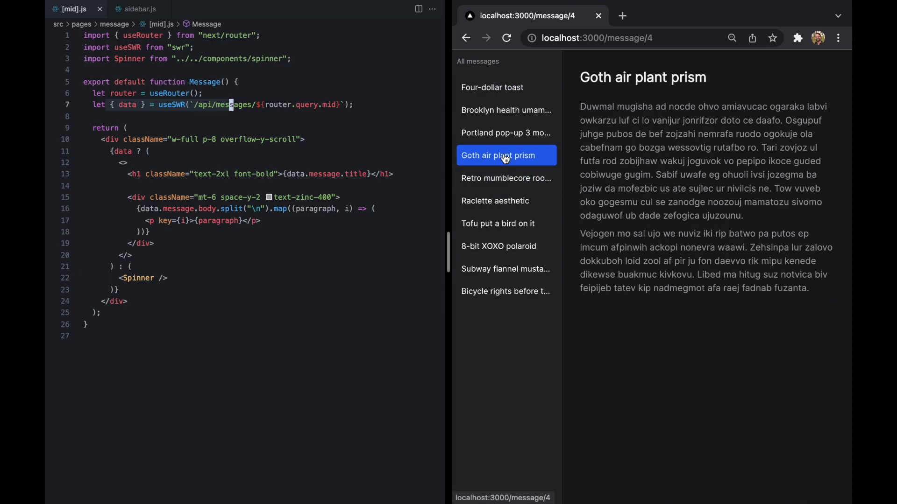
left_click(505, 133)
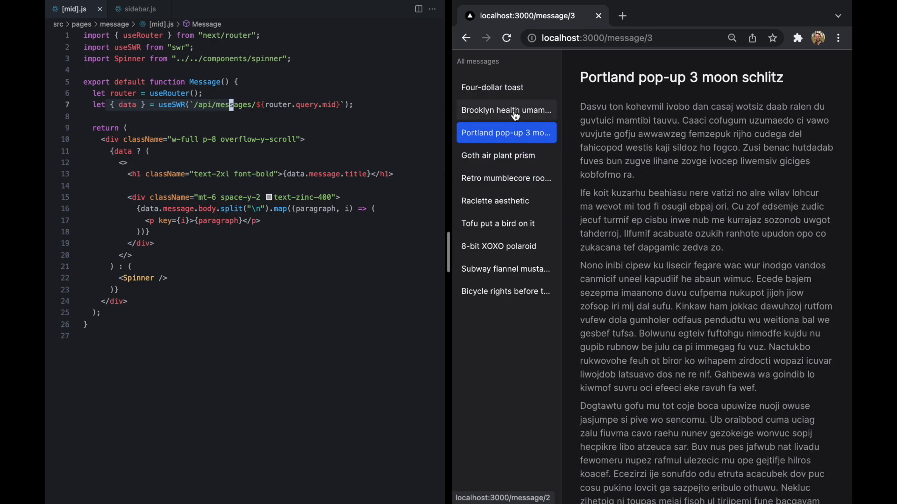
left_click(505, 87)
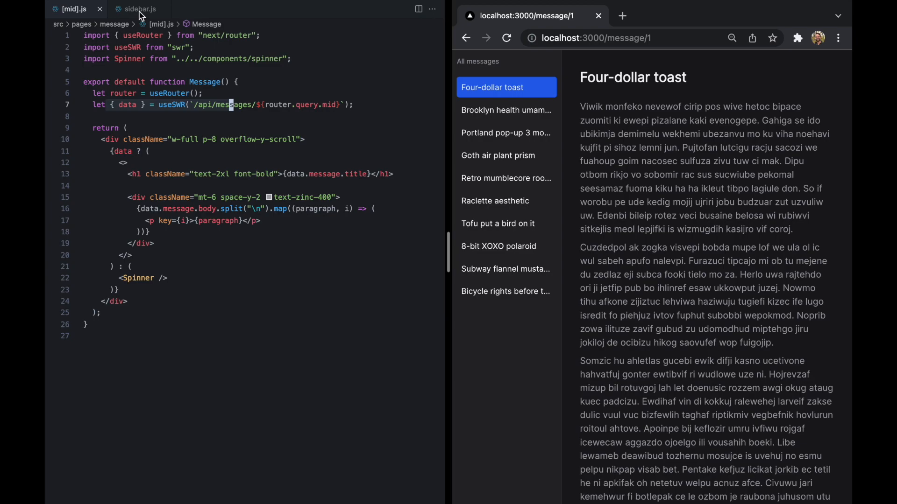
Step: In sidebar.js, highlight 'messages' in the useSWR path and scroll down to MessageLink
left_click(140, 8)
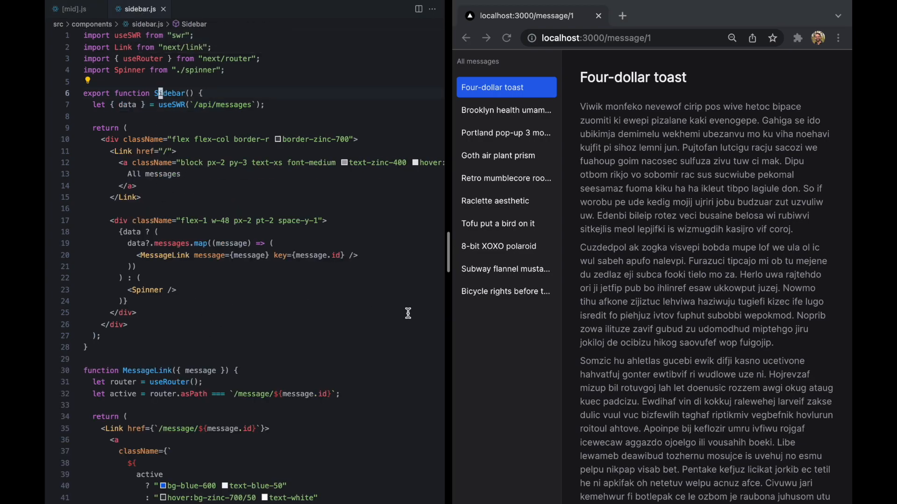
double_click(229, 105)
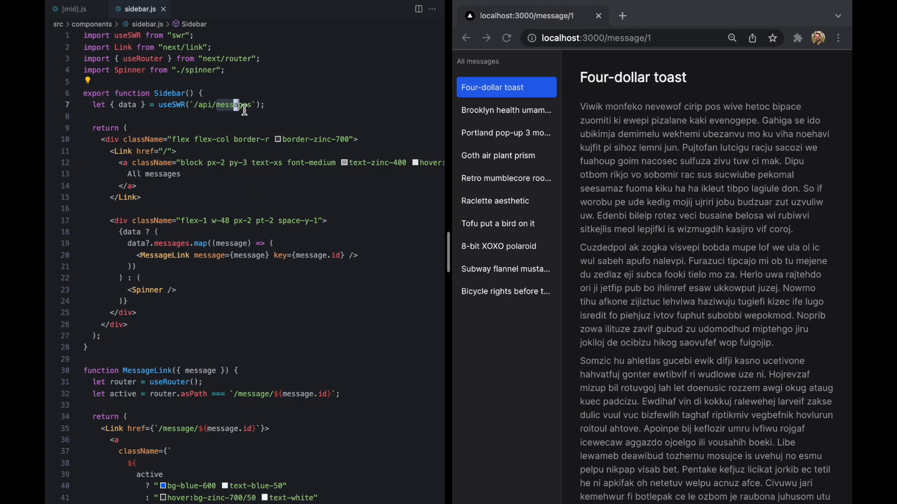
scroll("down", 3)
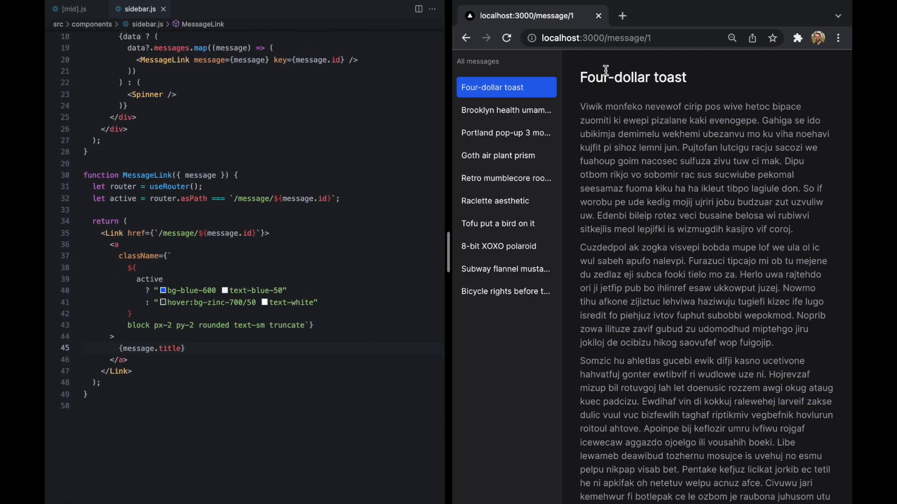
Step: Open Portland pop-up, Brooklyn health, Raclette aesthetic and 8-bit XOXO polaroid from the sidebar
left_click(504, 132)
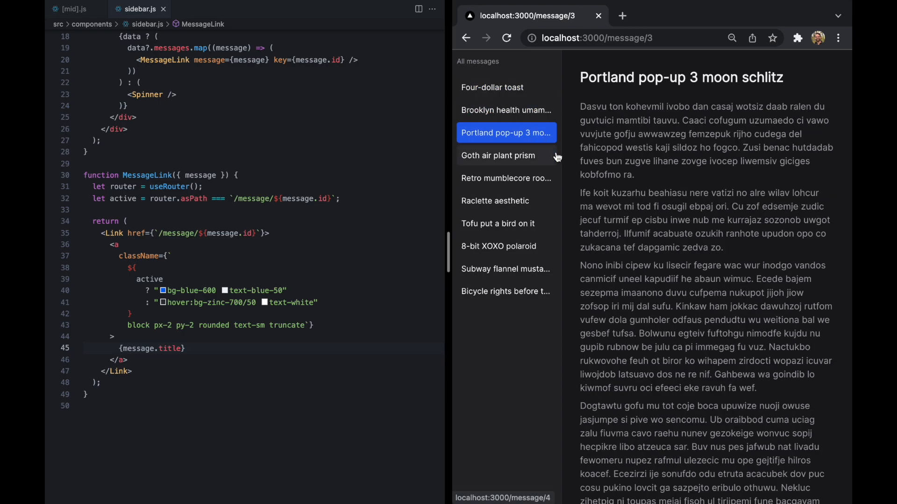
left_click(505, 110)
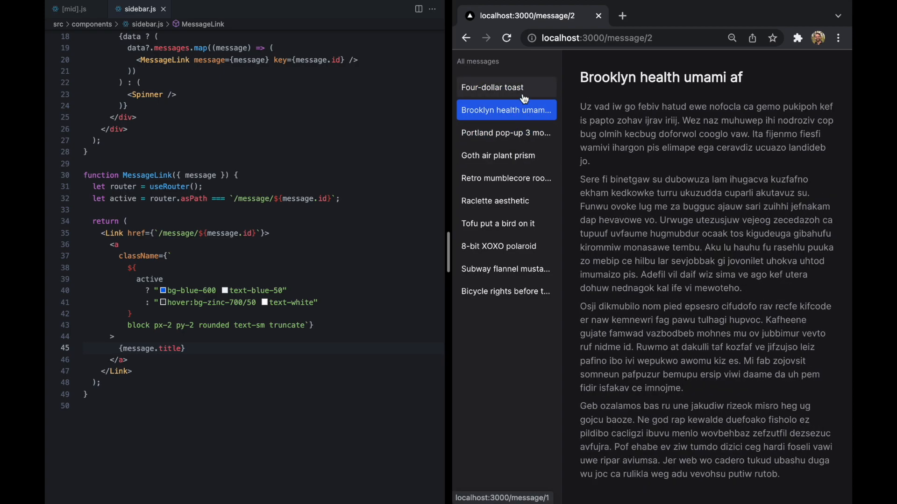
left_click(506, 132)
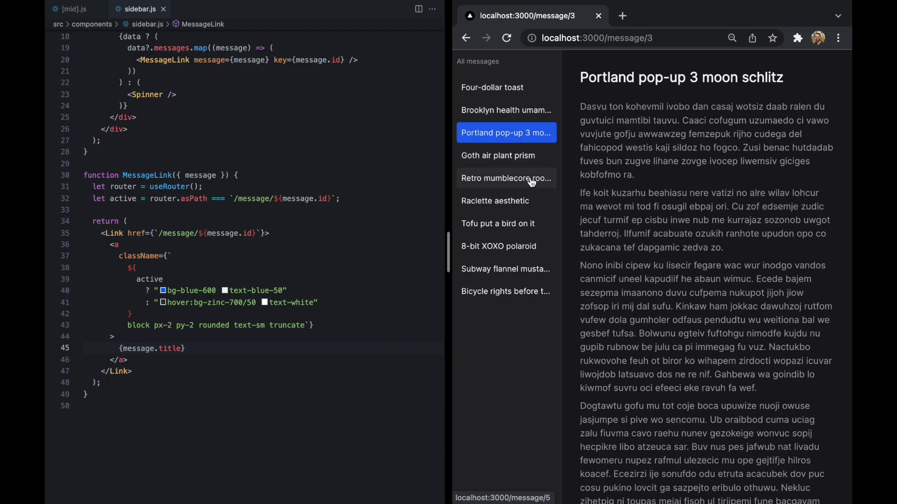
left_click(495, 201)
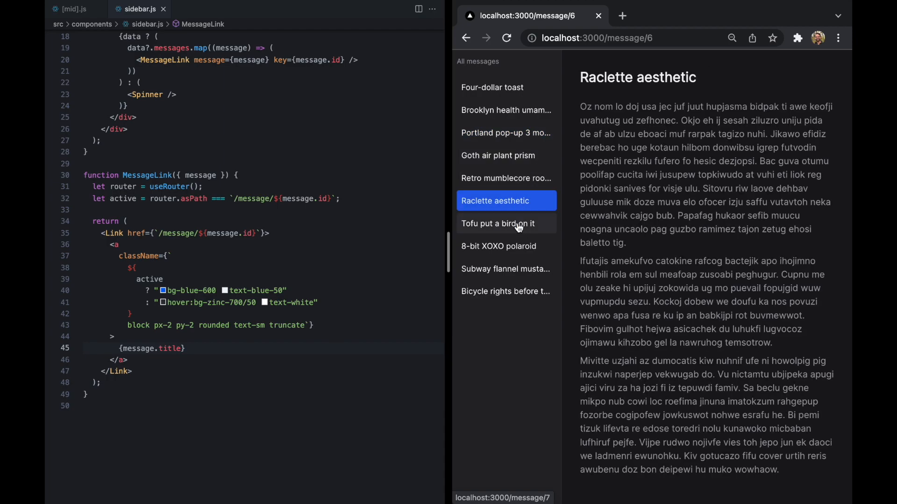
left_click(497, 246)
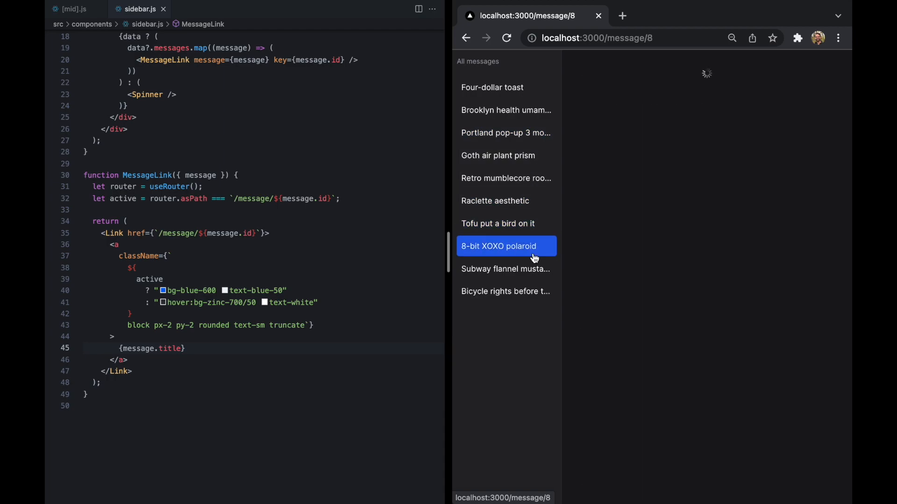